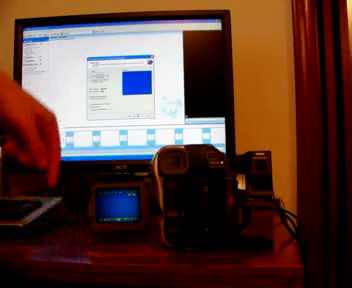
mouse_move(70, 75)
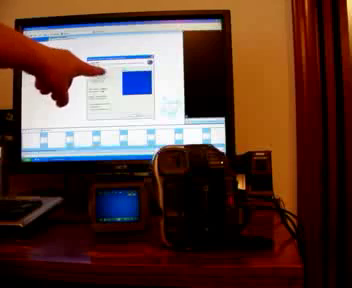